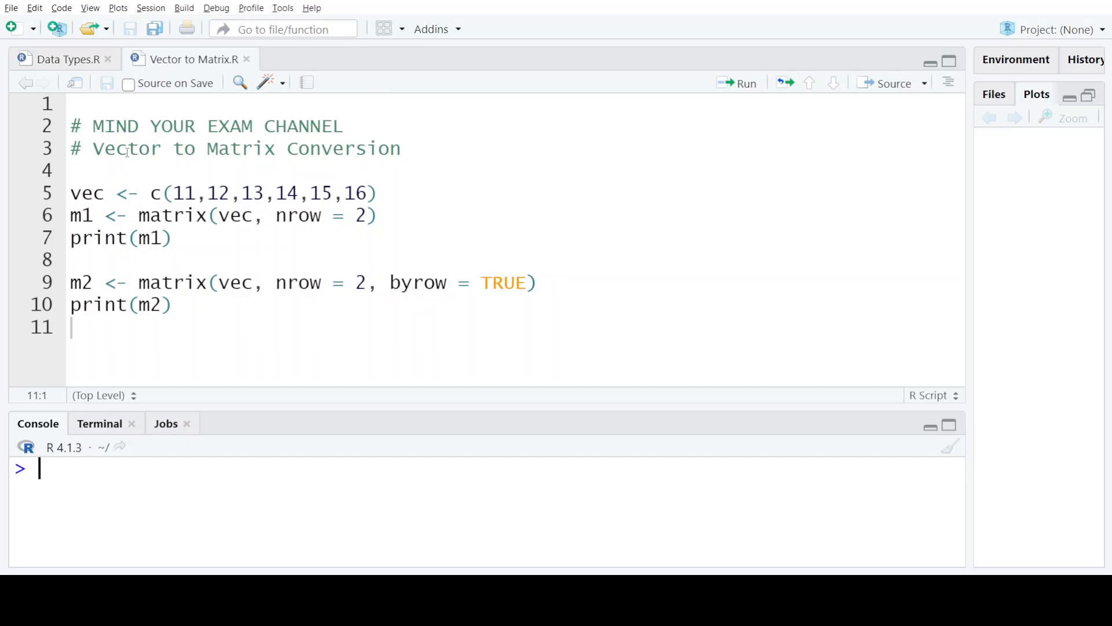
Step: Place the cursor at the end of the title comment to add " in" after Conversion
{"action": "double_click", "coordinate": [240, 148]}
{"action": "type", "text": " in"}
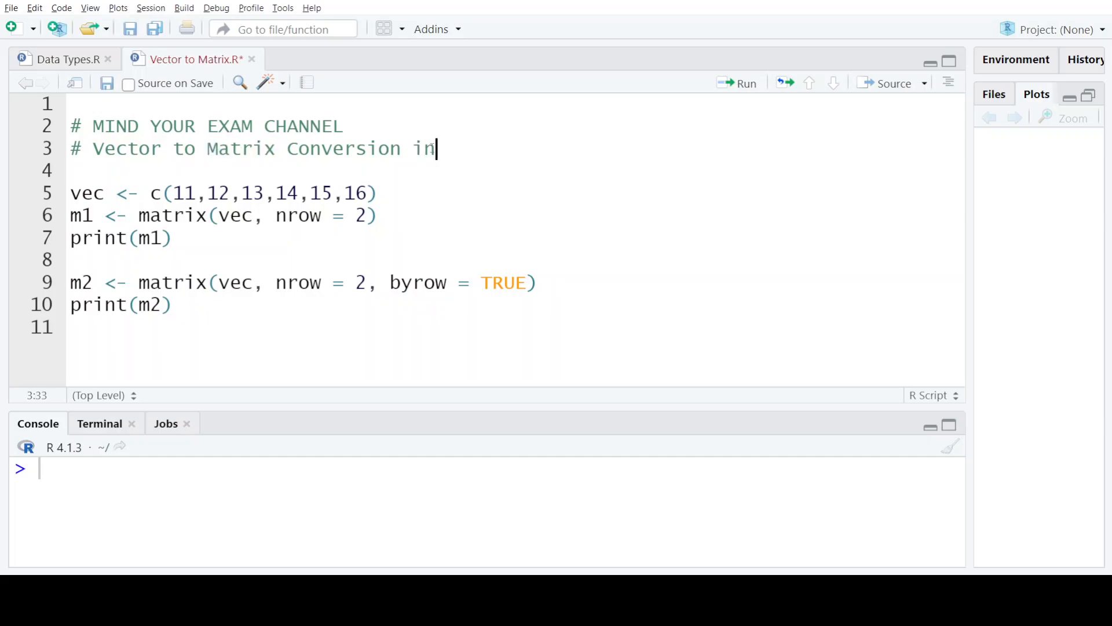
Step: Finish the comment as "Vector to Matrix Conversion in R"
{"action": "type", "text": "R"}
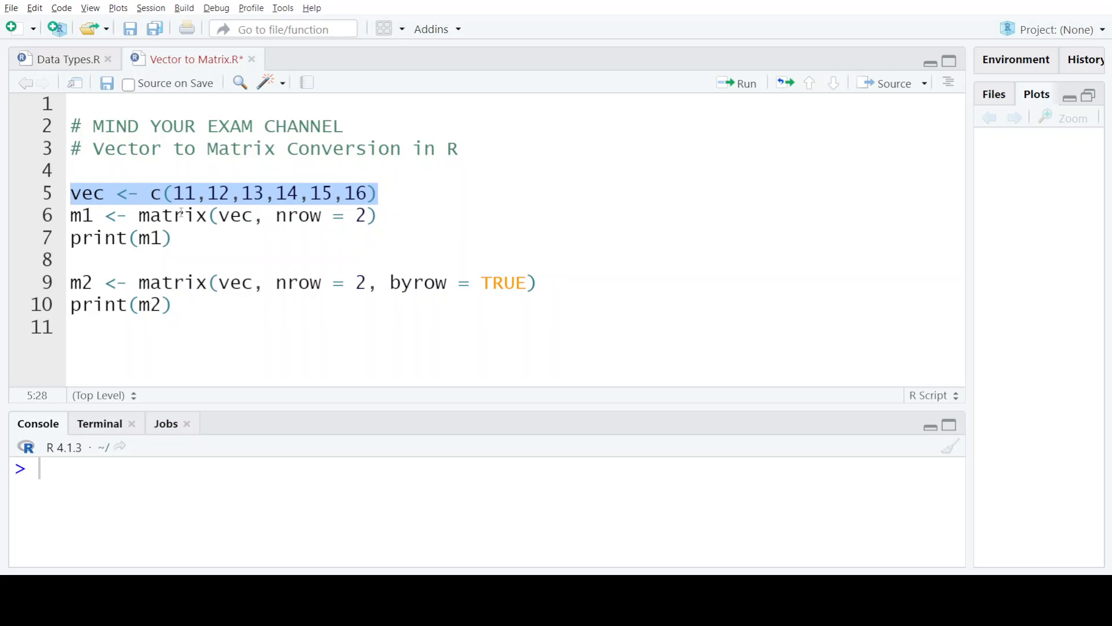
{"action": "double_click", "coordinate": [172, 215]}
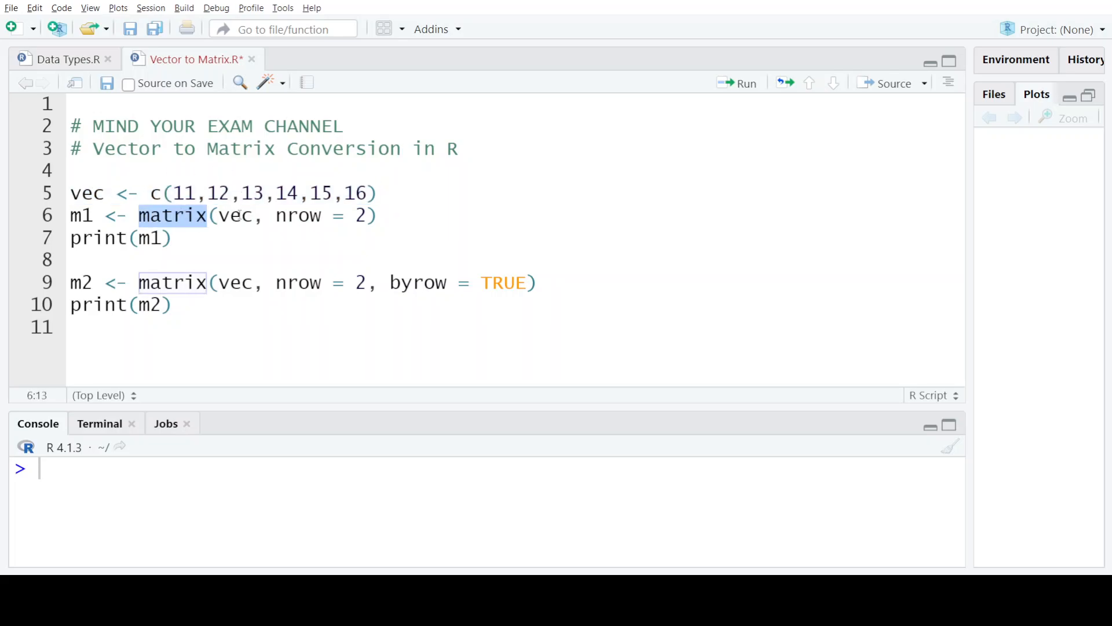
{"action": "mouse_move", "coordinate": [244, 228]}
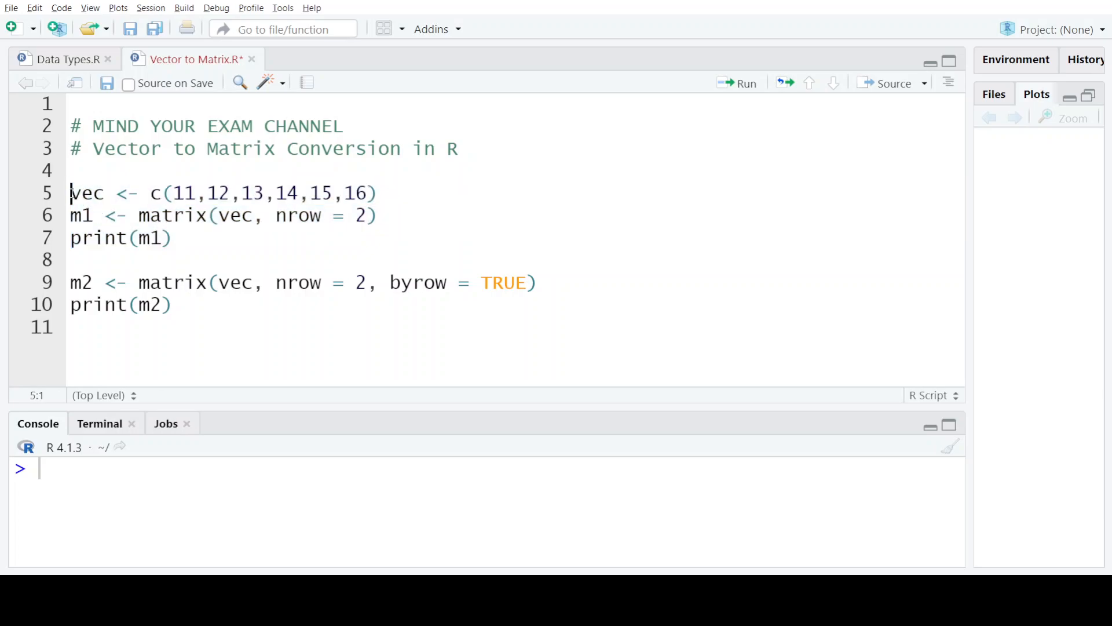
{"action": "left_click", "coordinate": [377, 193]}
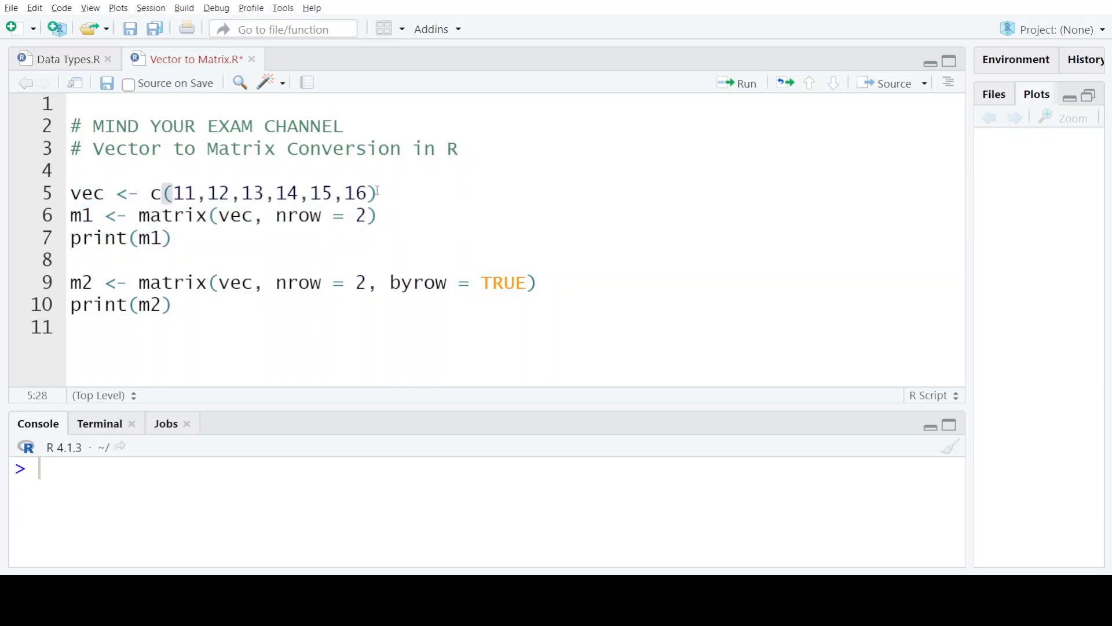
{"action": "key", "text": "Return"}
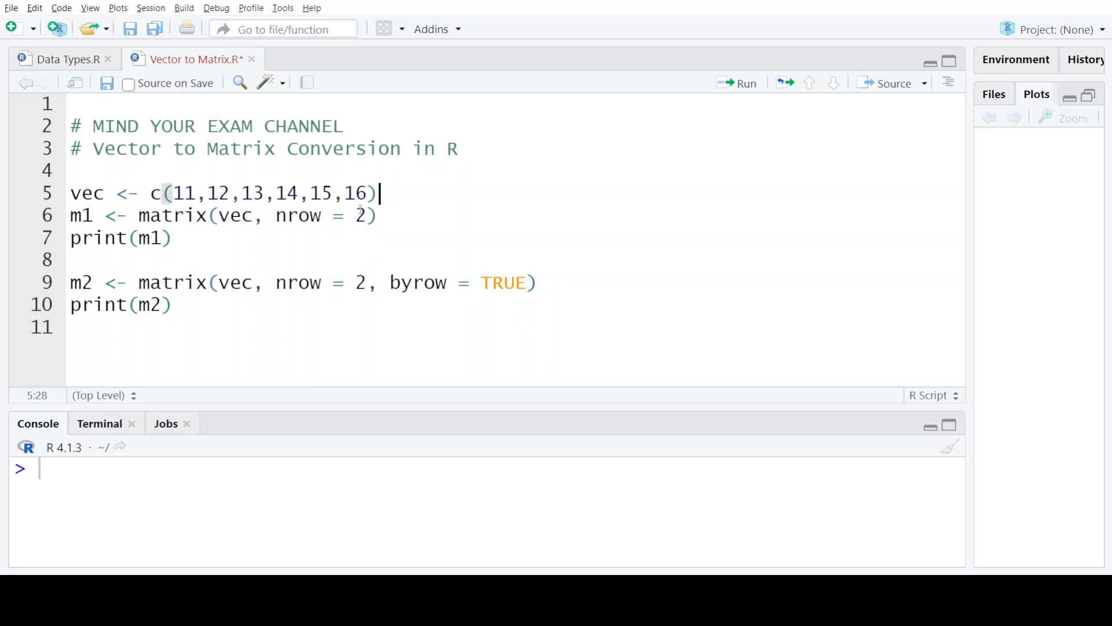
Step: Run the vec, m1 and print lines, printing the 2x3 matrix of 11–16 filled by column
{"action": "left_click", "coordinate": [171, 237]}
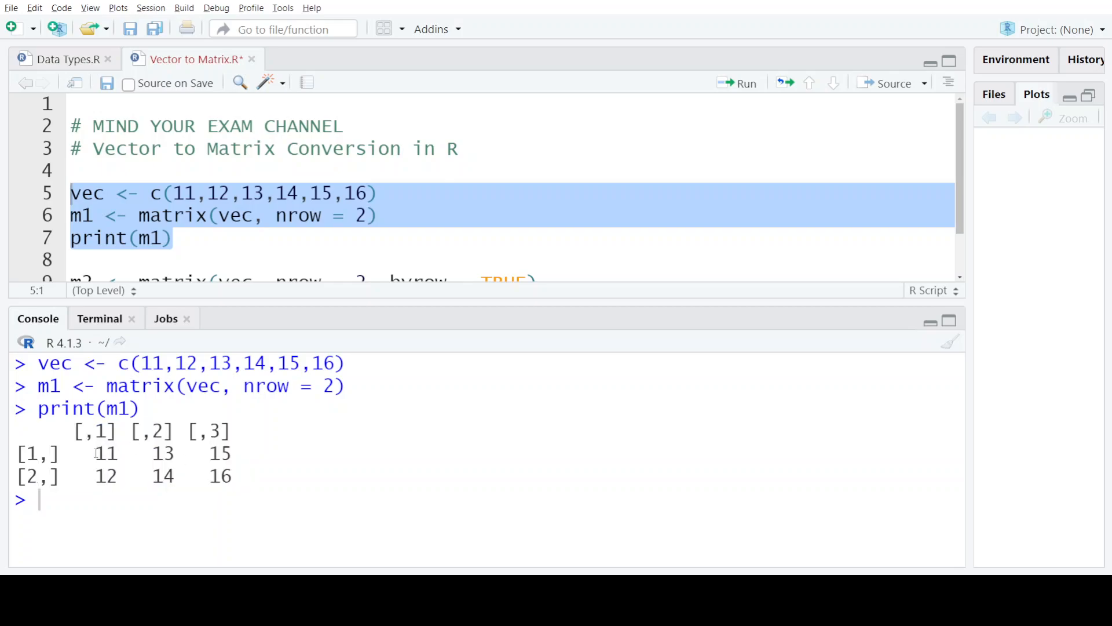
{"action": "double_click", "coordinate": [105, 475]}
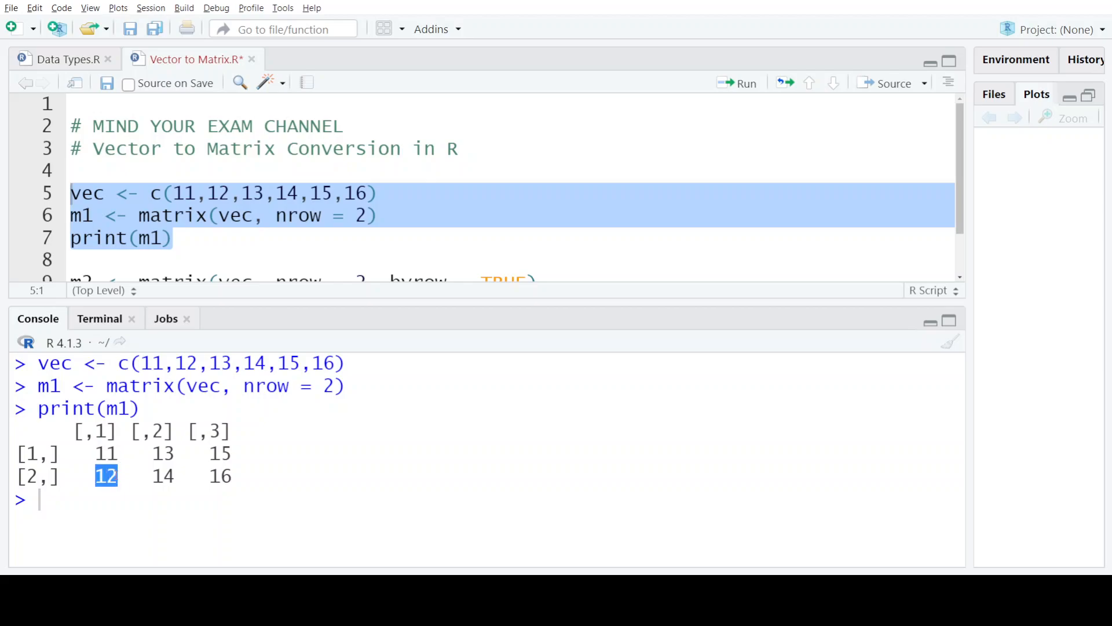
{"action": "left_click", "coordinate": [173, 192]}
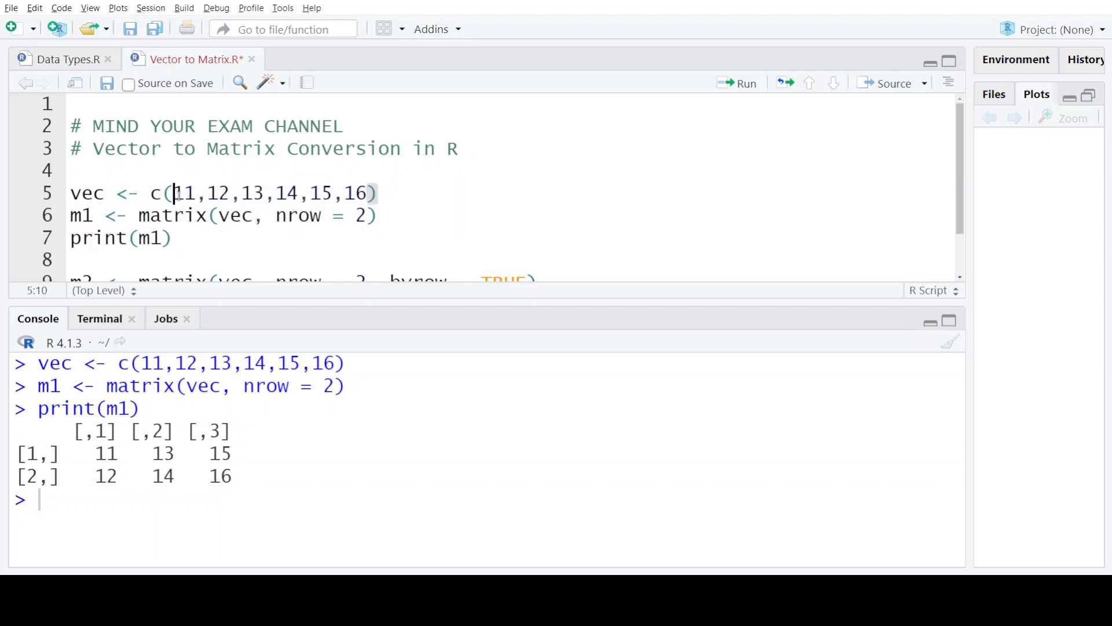
{"action": "double_click", "coordinate": [184, 192]}
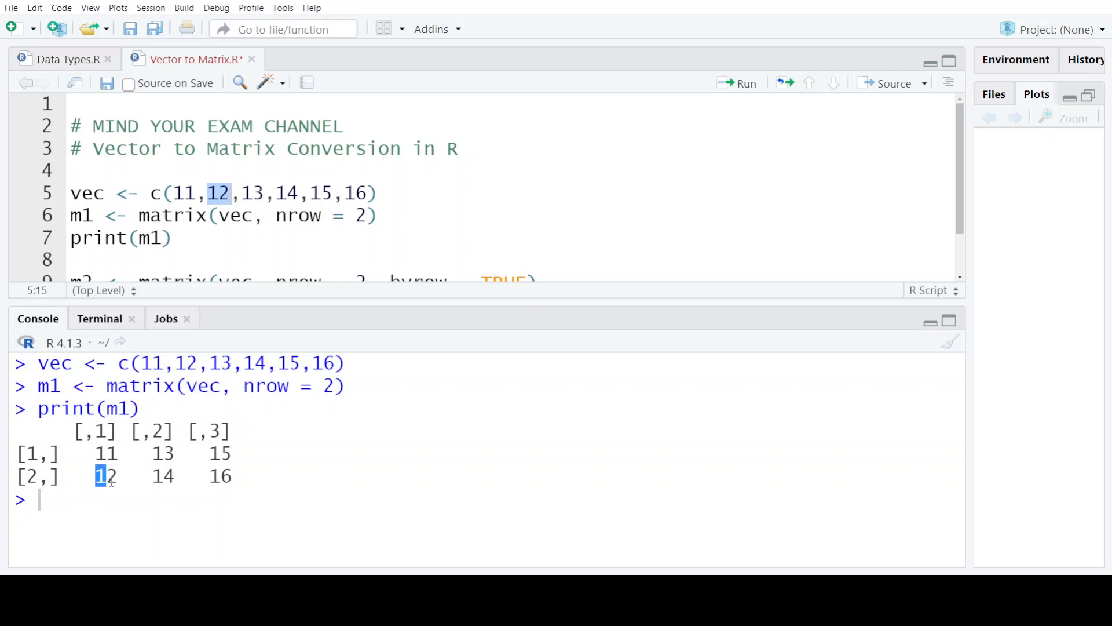
{"action": "double_click", "coordinate": [105, 475]}
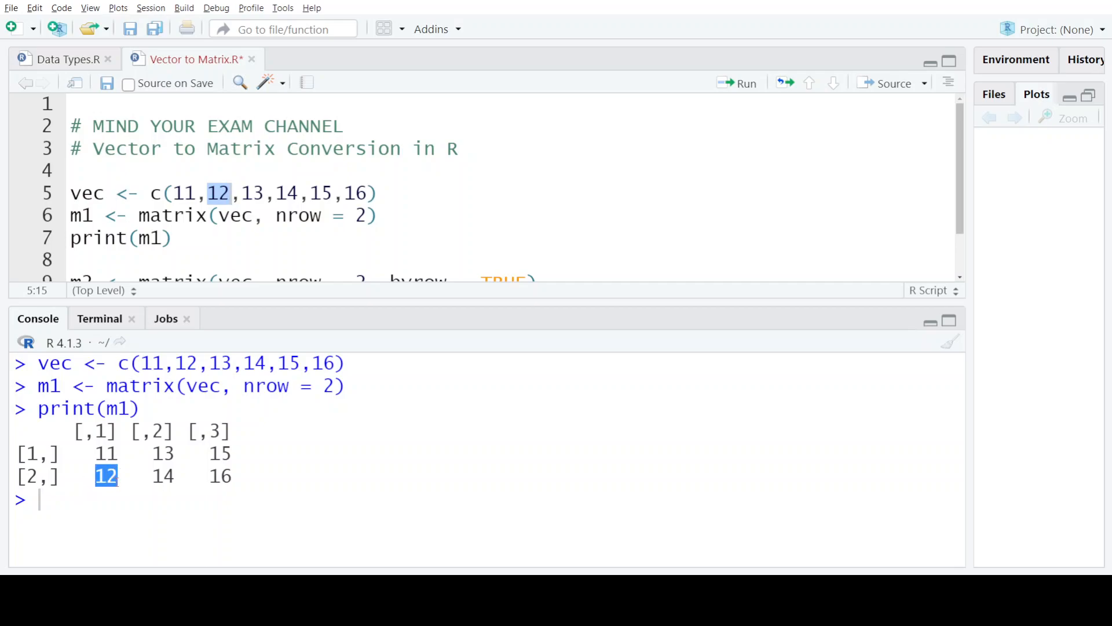
{"action": "mouse_move", "coordinate": [105, 500]}
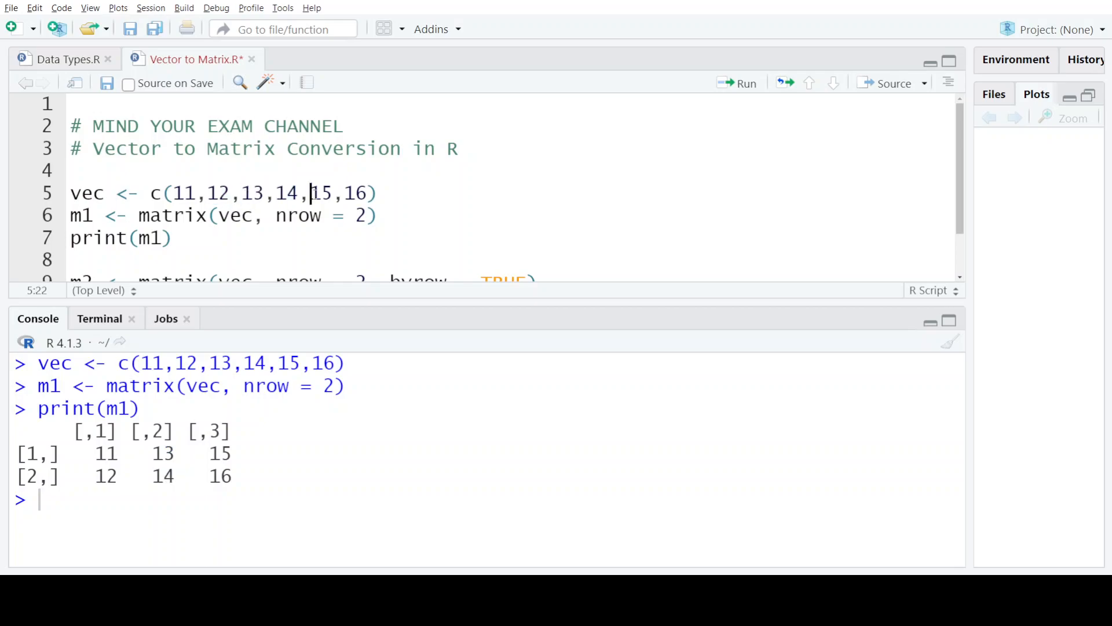
{"action": "left_click_drag", "start_coordinate": [310, 192], "coordinate": [369, 192]}
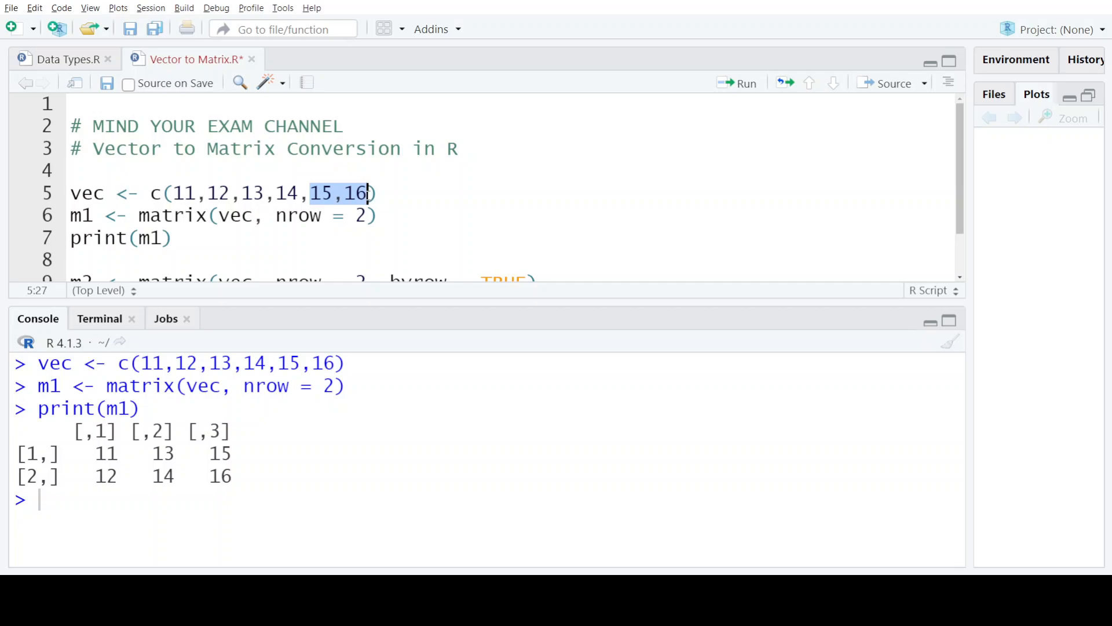
{"action": "left_click_drag", "start_coordinate": [94, 453], "coordinate": [170, 457]}
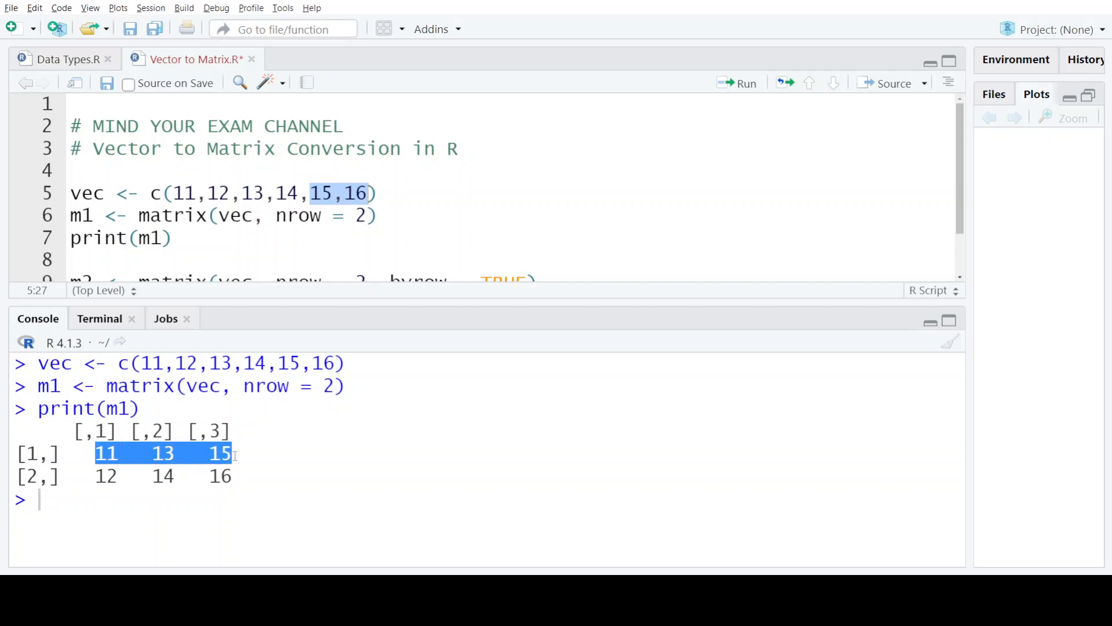
{"action": "mouse_move", "coordinate": [268, 407]}
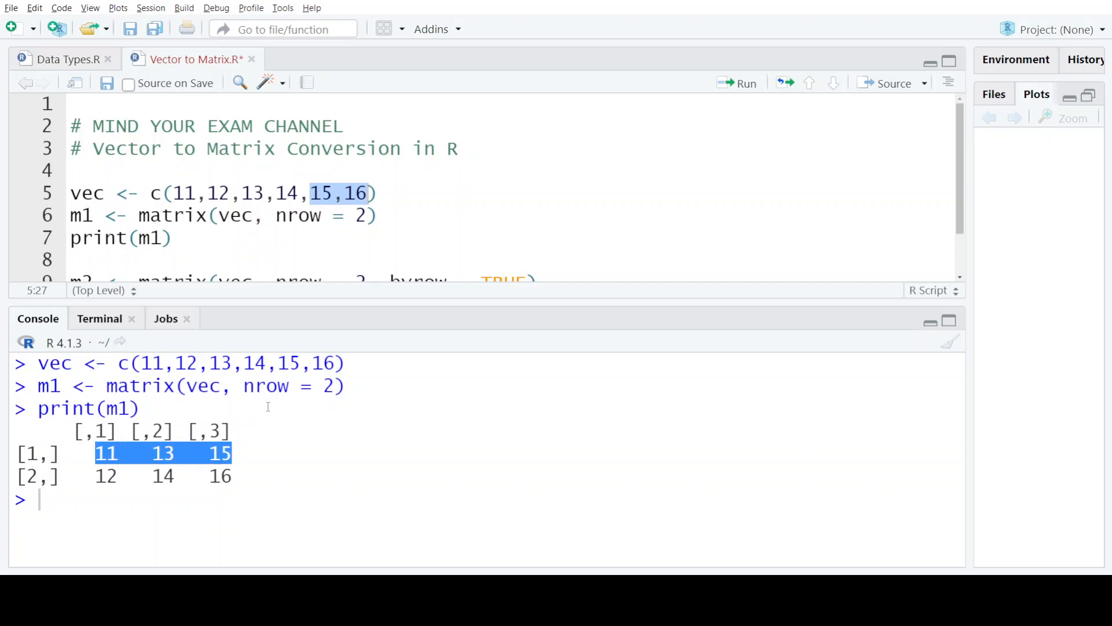